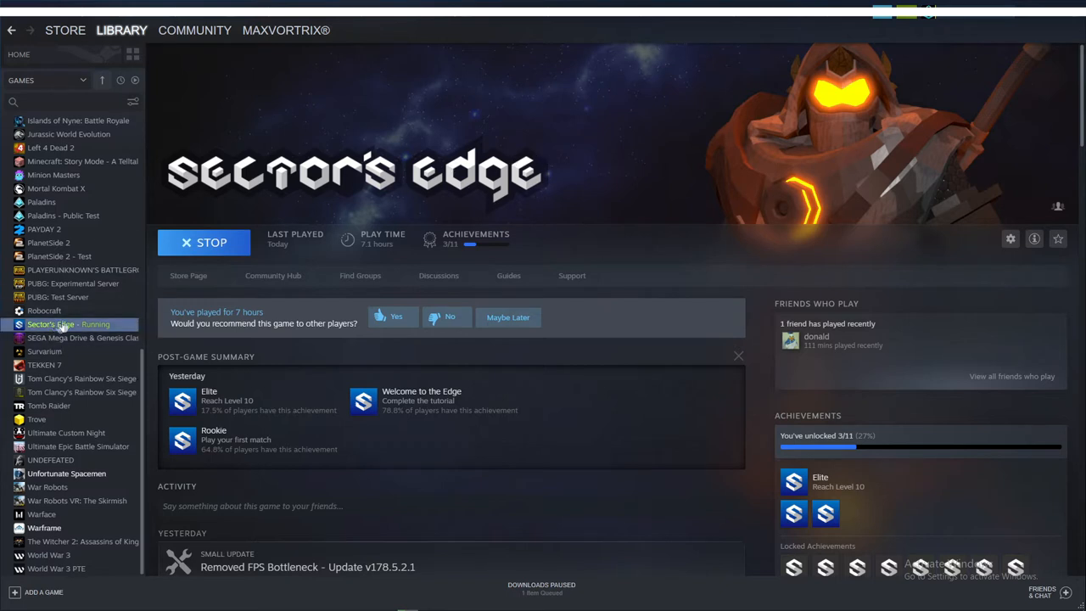
{"action": "mouse_move", "coordinate": [88, 333]}
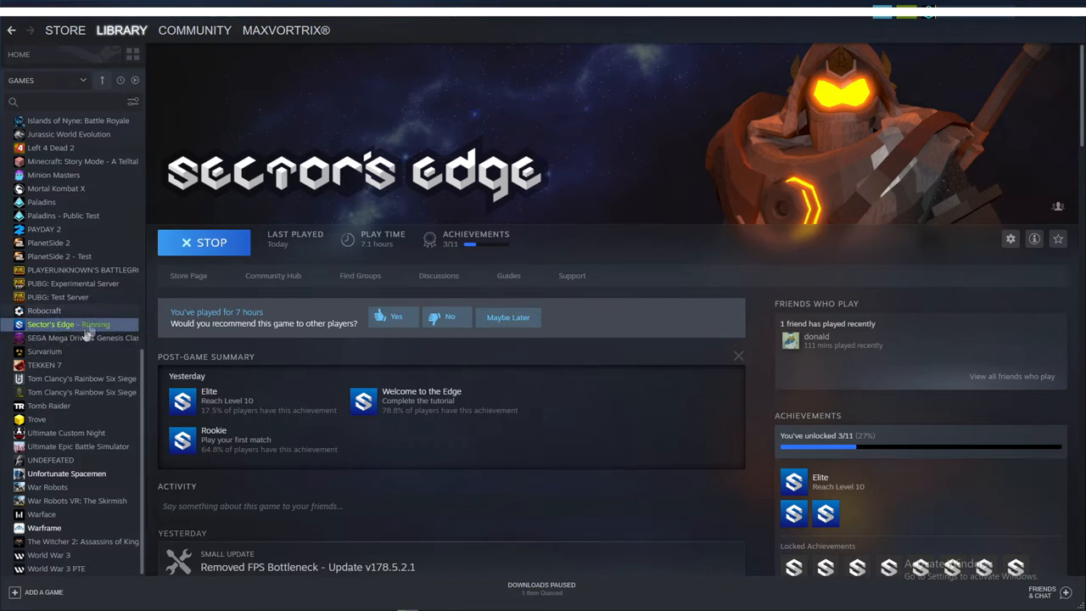
{"action": "mouse_move", "coordinate": [526, 602]}
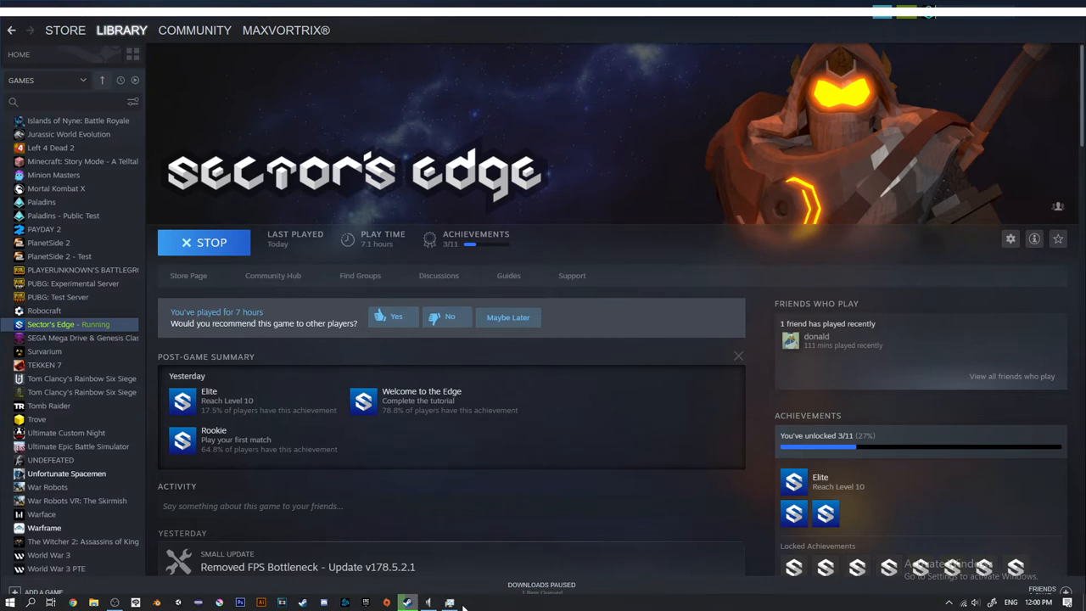
{"action": "mouse_move", "coordinate": [449, 602]}
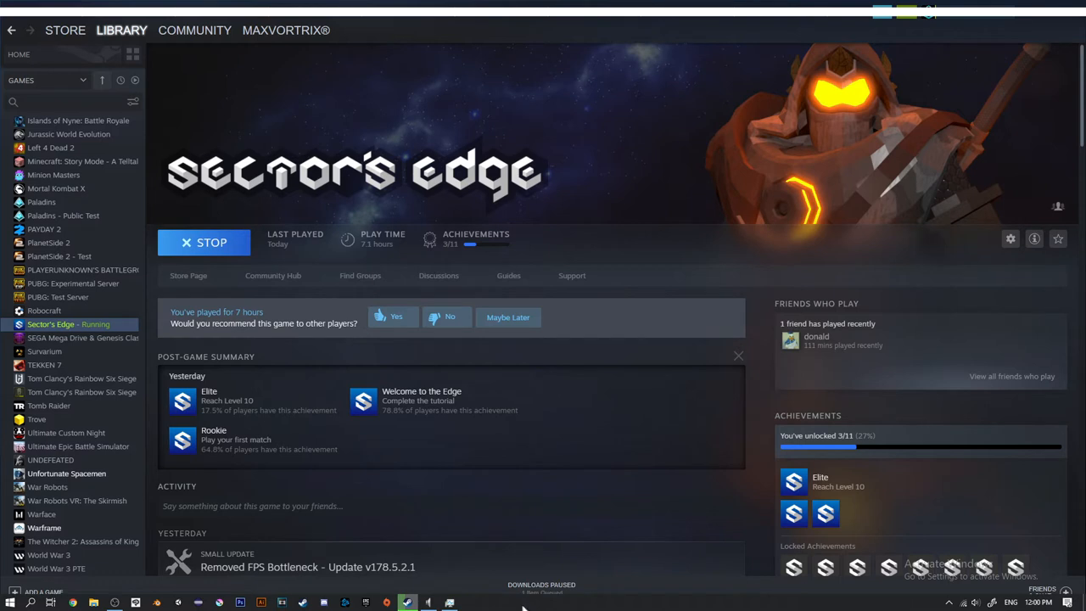
Step: Launch Task Manager from the taskbar's right-click menu while Sector's Edge runs
{"action": "left_click", "coordinate": [407, 602]}
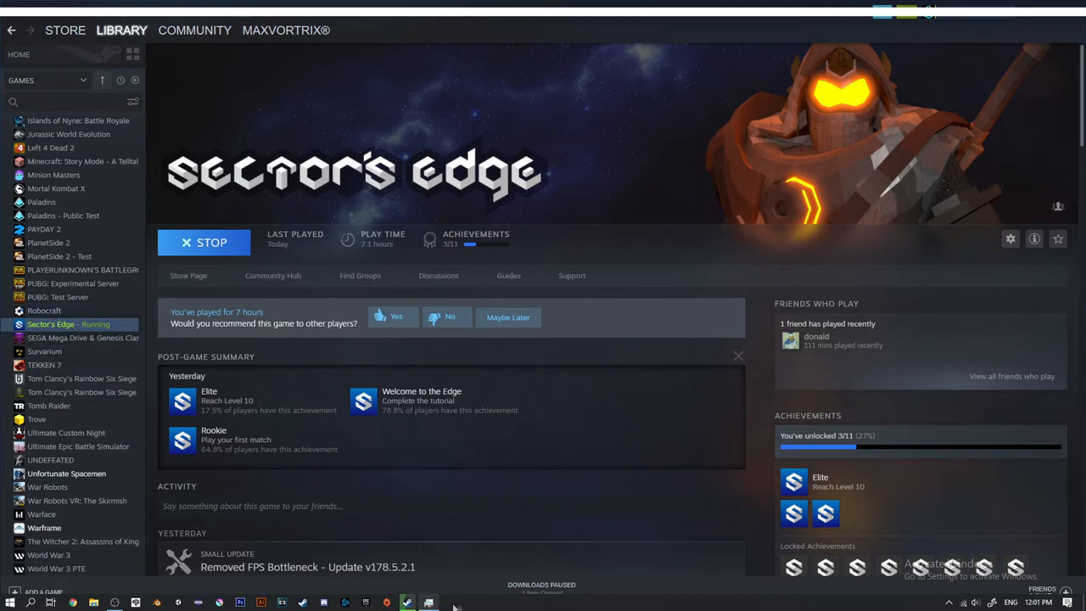
{"action": "right_click", "coordinate": [462, 602]}
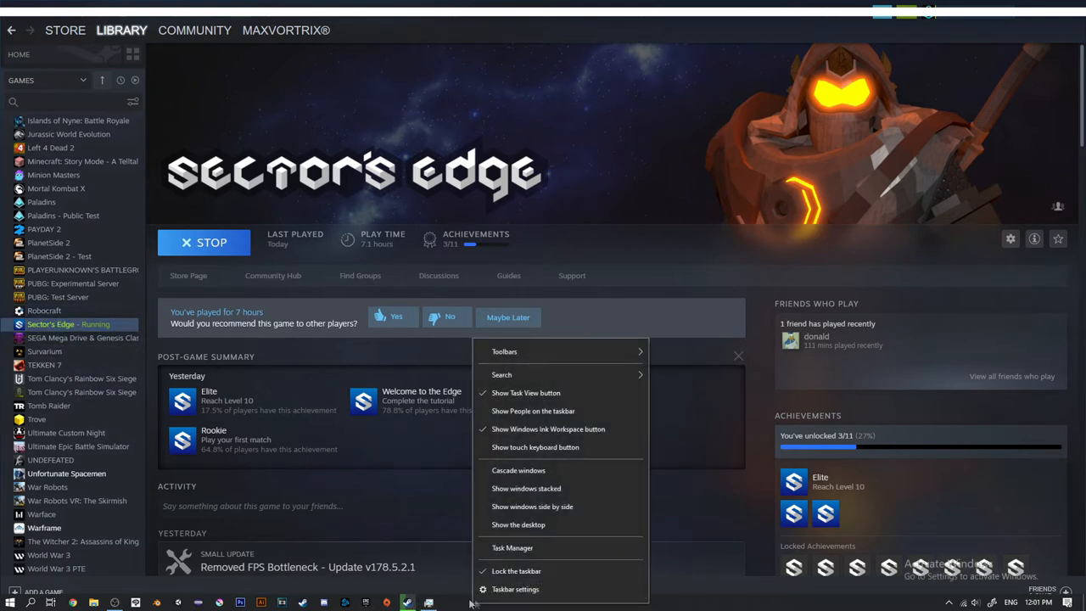
{"action": "mouse_move", "coordinate": [515, 589]}
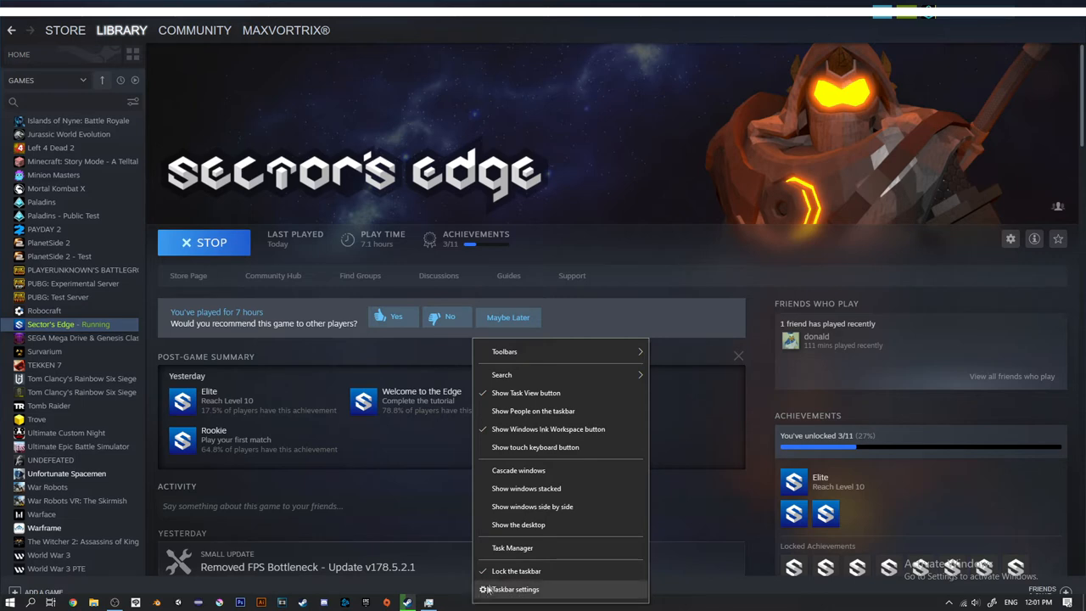
{"action": "mouse_move", "coordinate": [515, 589]}
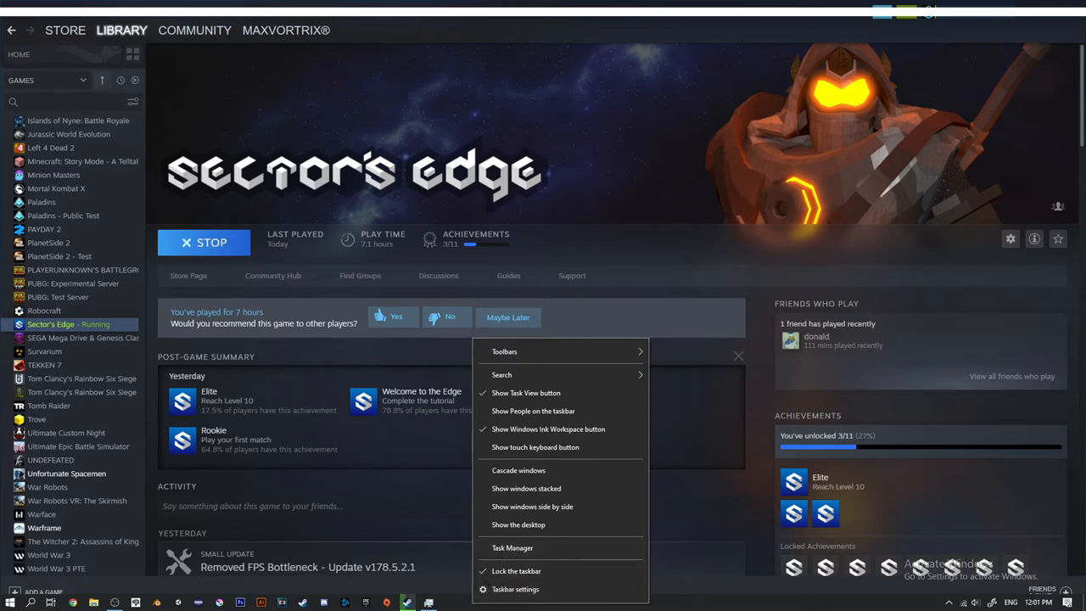
{"action": "left_click", "coordinate": [512, 547]}
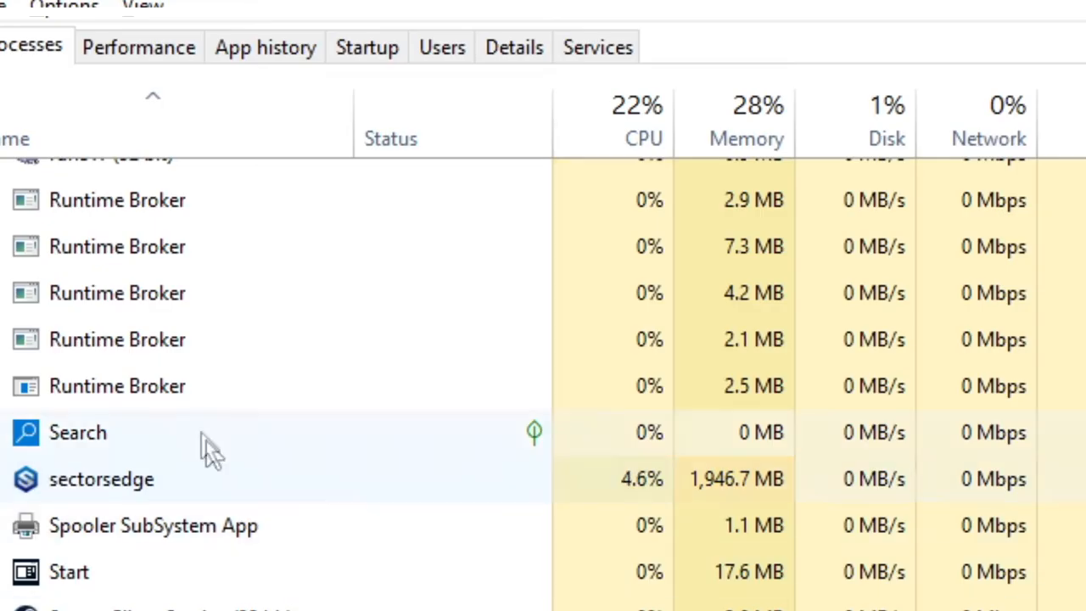
{"action": "scroll", "scroll_direction": "up", "scroll_amount": 3}
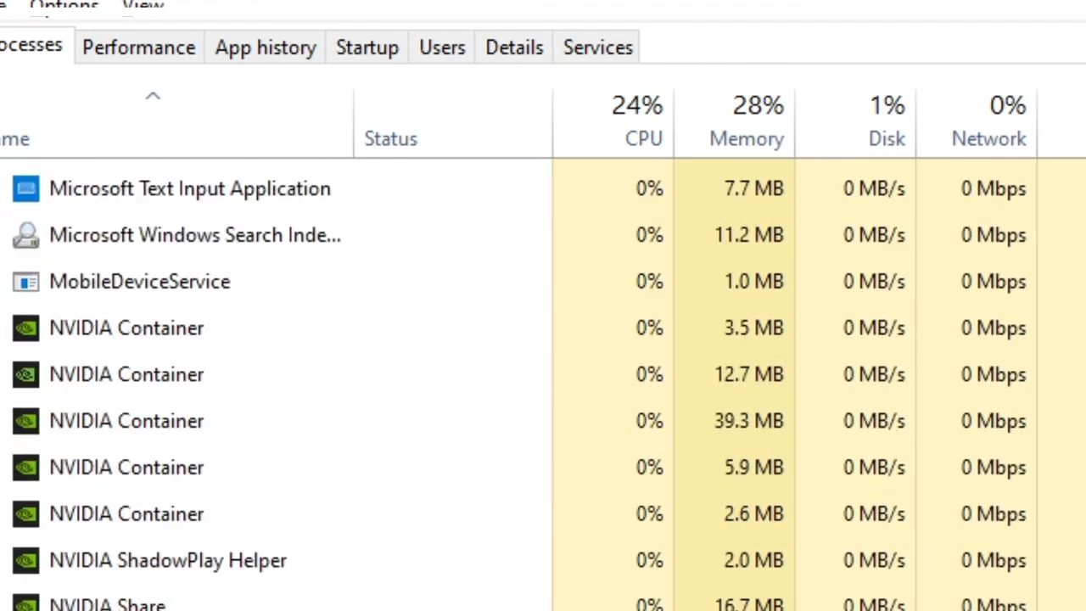
{"action": "scroll", "scroll_direction": "down", "scroll_amount": 3}
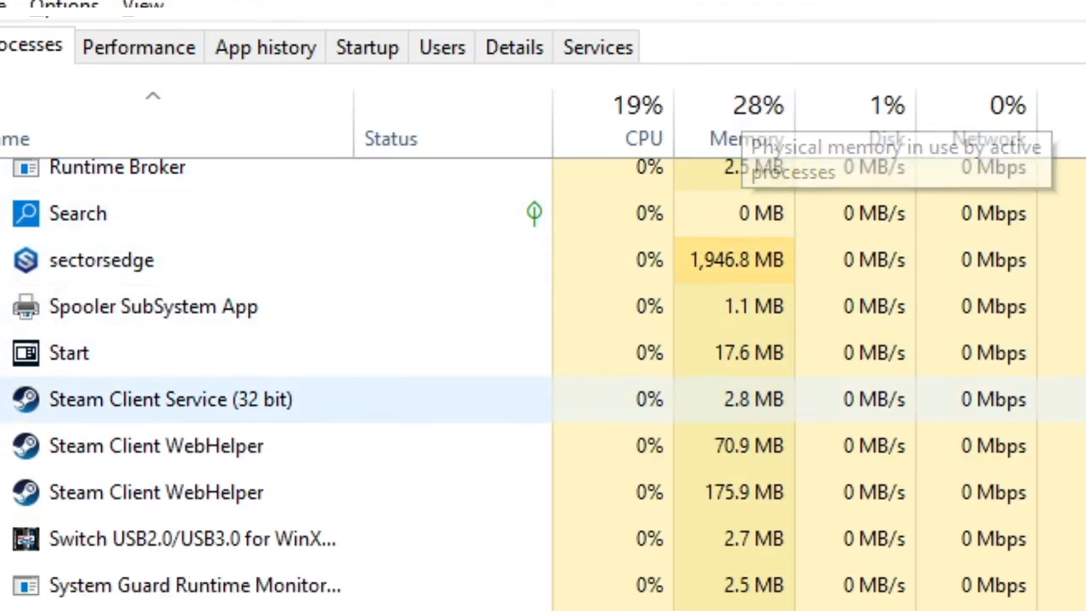
{"action": "scroll", "scroll_direction": "up", "scroll_amount": 3}
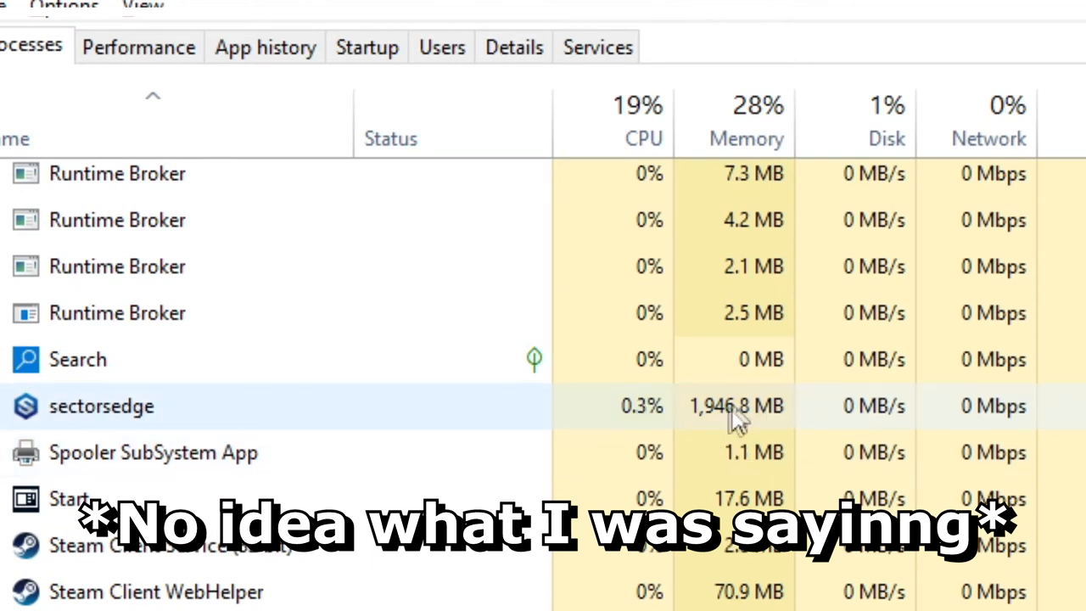
{"action": "right_click", "coordinate": [101, 406]}
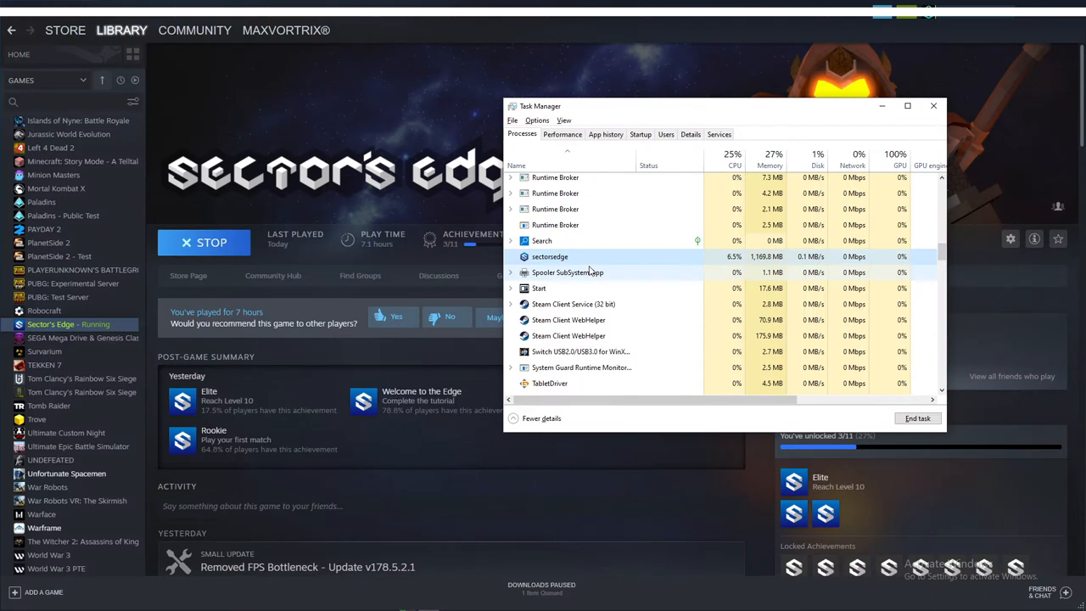
Step: End the sectorsedge process and bring the Steam library back to the front
{"action": "scroll", "scroll_direction": "down", "scroll_amount": 3}
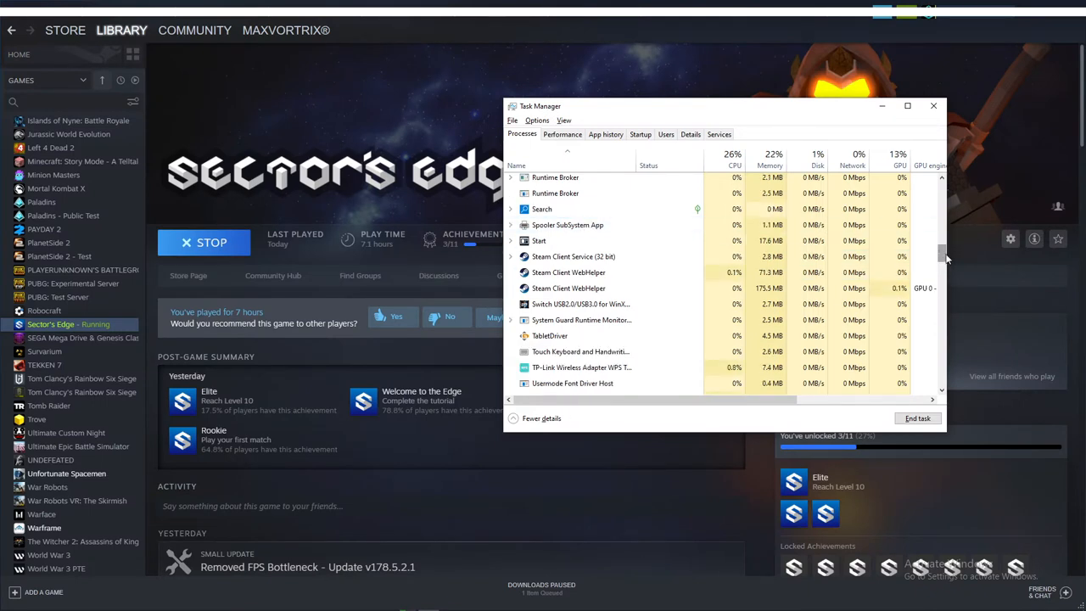
{"action": "left_click", "coordinate": [204, 242]}
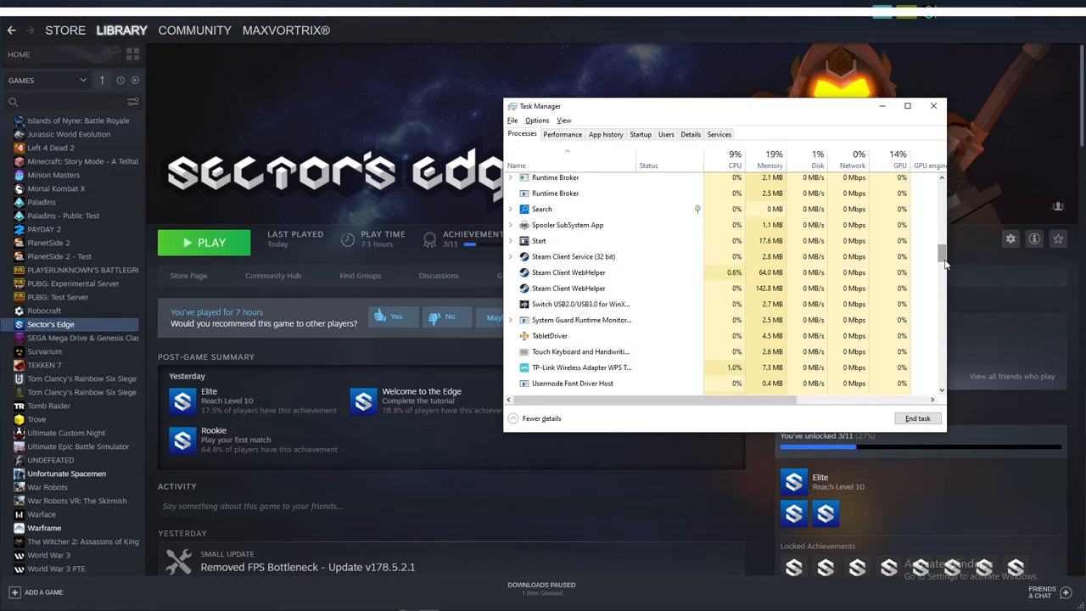
{"action": "mouse_move", "coordinate": [959, 261]}
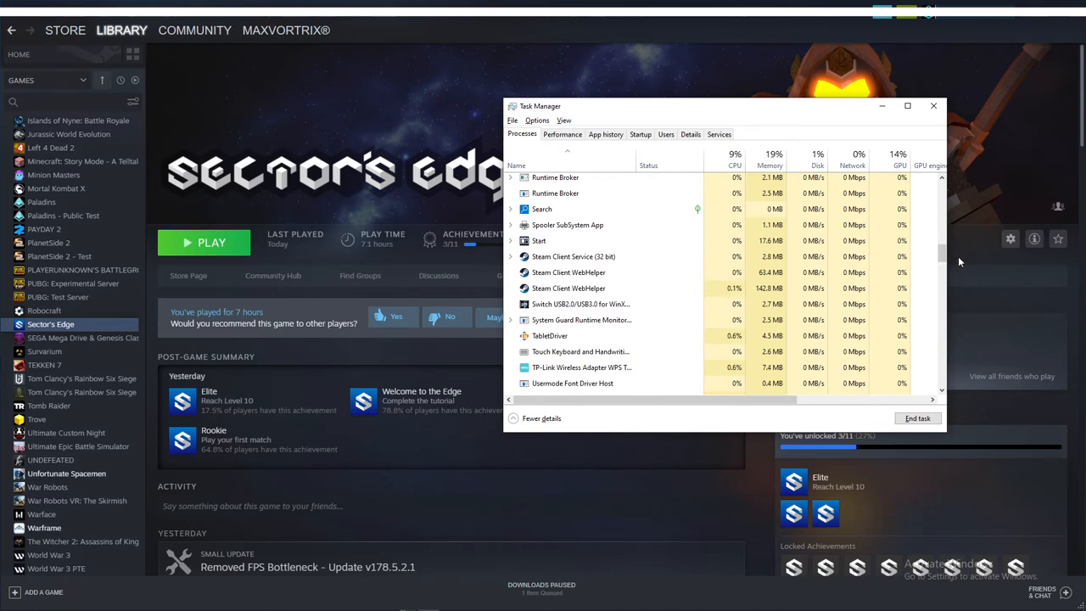
{"action": "left_click", "coordinate": [933, 106]}
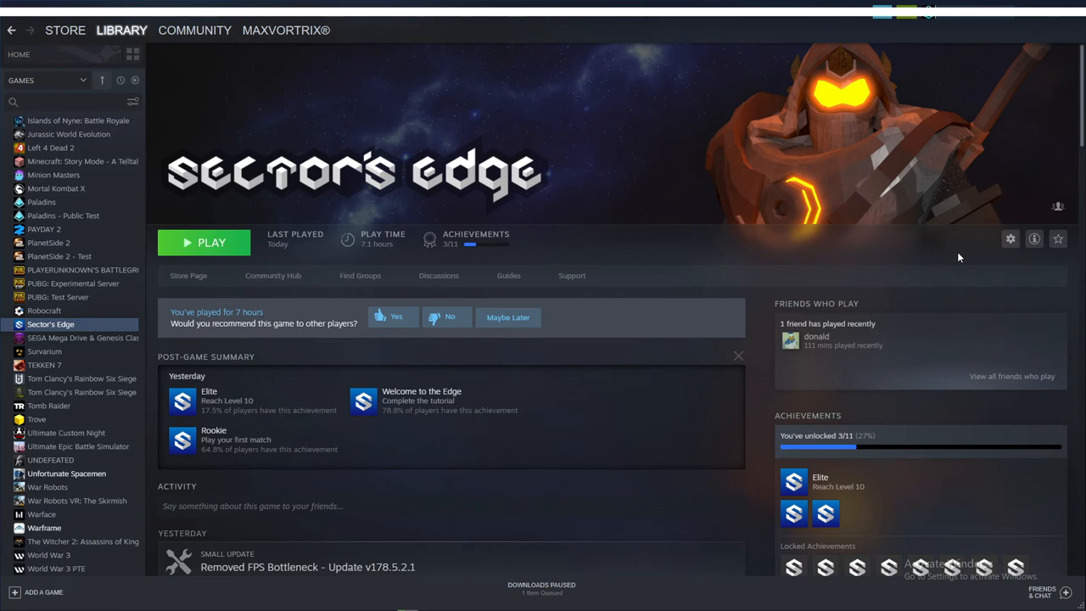